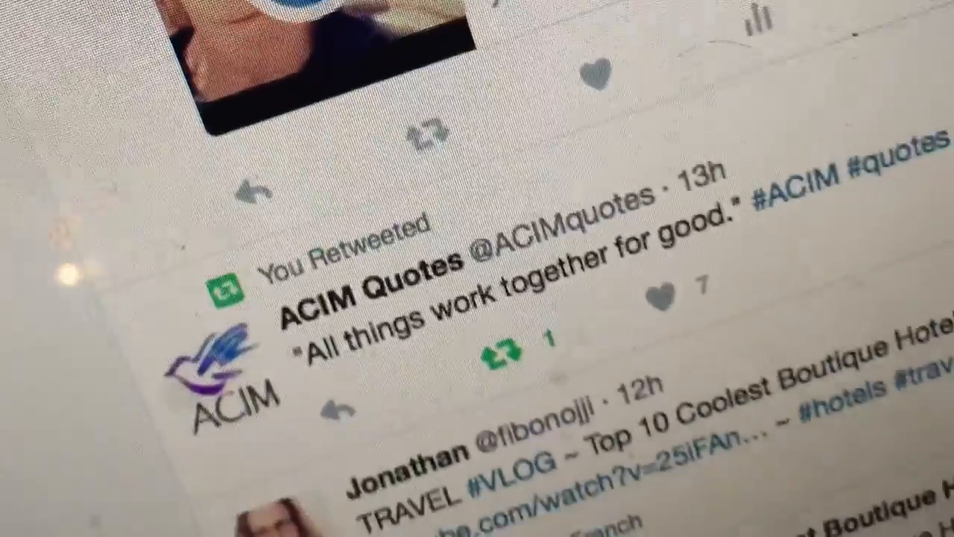
{"action": "scroll", "scroll_direction": "down", "scroll_amount": 3}
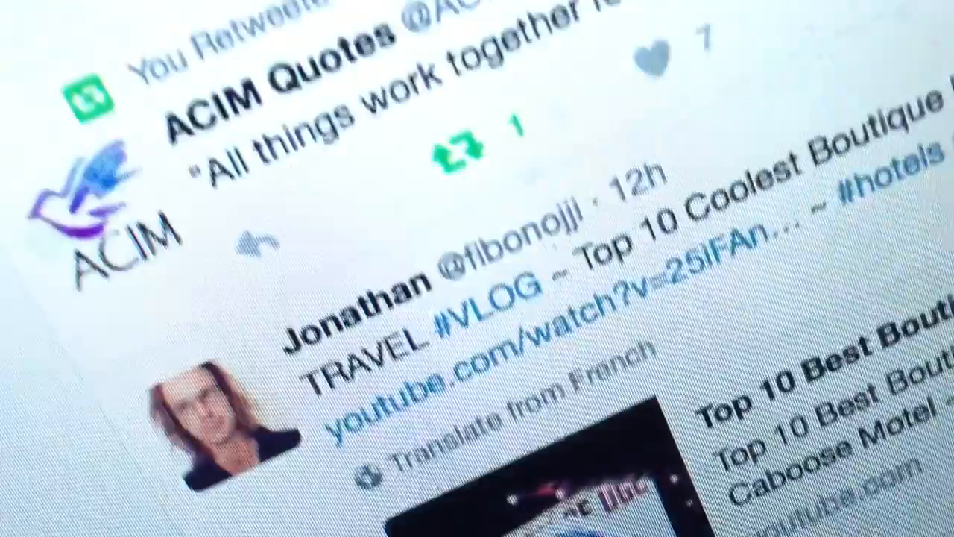